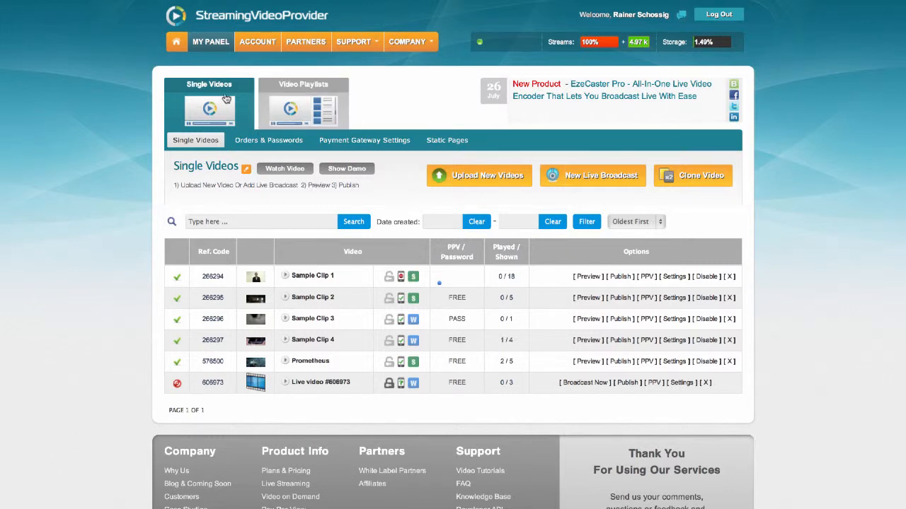
{"action": "mouse_move", "coordinate": [221, 119]}
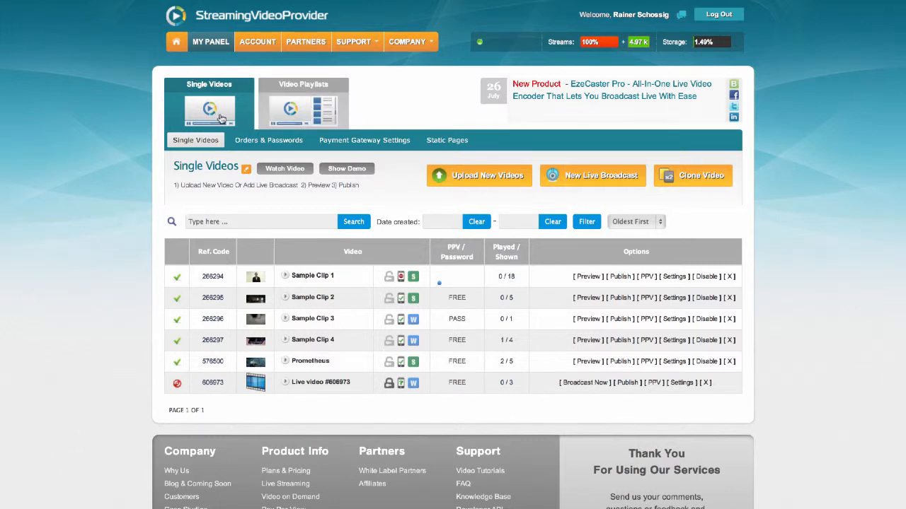
{"action": "mouse_move", "coordinate": [359, 359]}
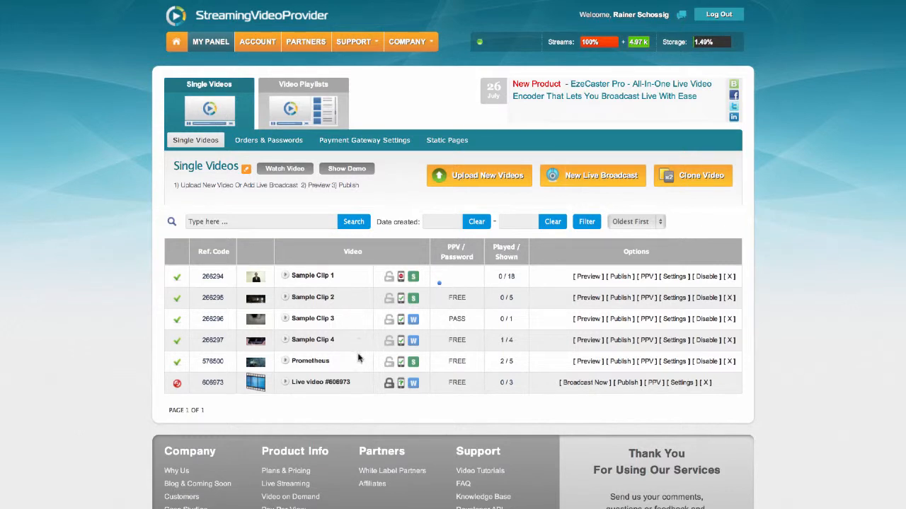
{"action": "mouse_move", "coordinate": [351, 364]}
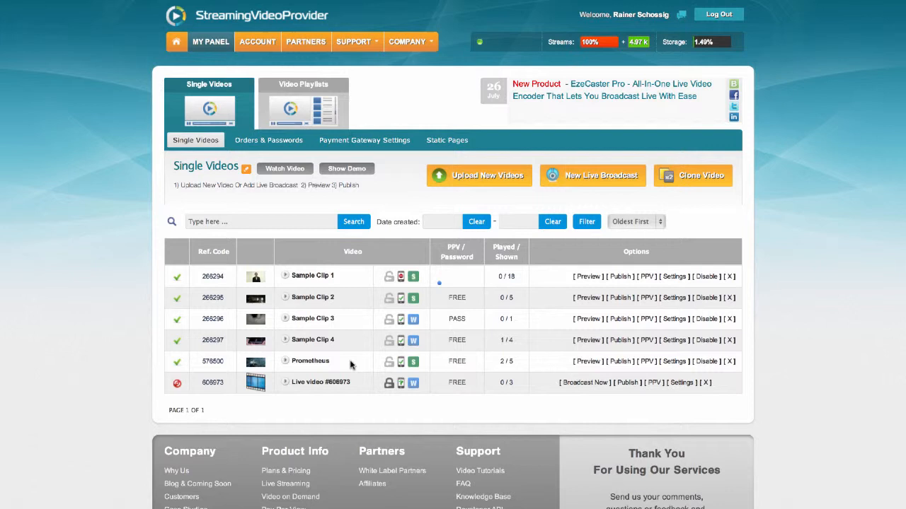
{"action": "mouse_move", "coordinate": [308, 361]}
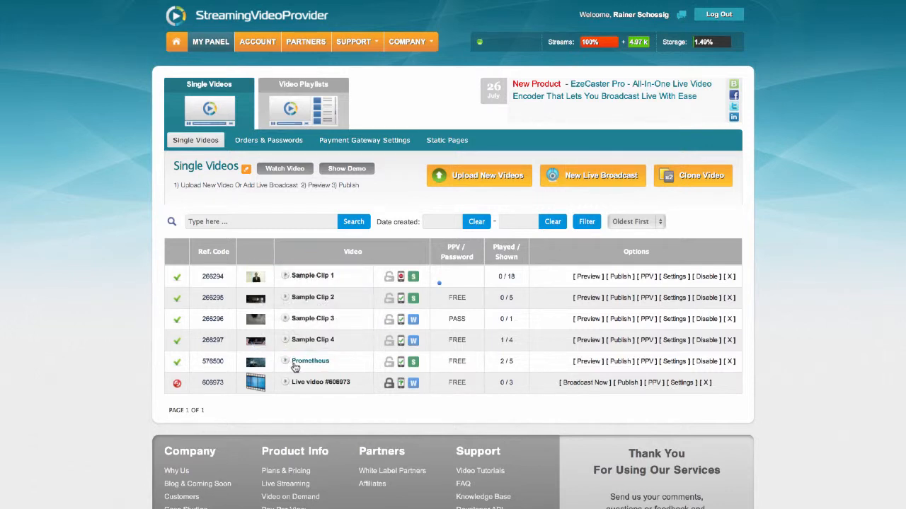
{"action": "mouse_move", "coordinate": [643, 368]}
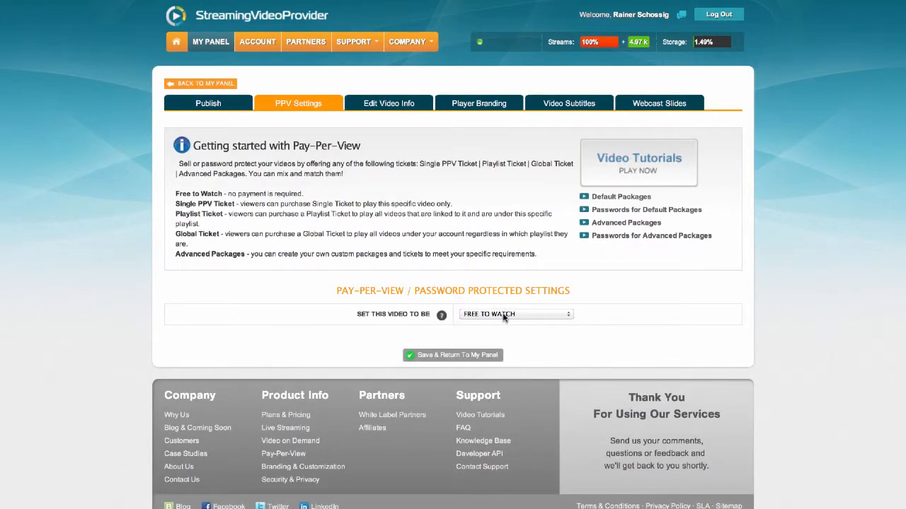
Step: Set the Promotheus video to PAID / PASSWORD PROTECTED so ticket packages appear
{"action": "left_click", "coordinate": [515, 314]}
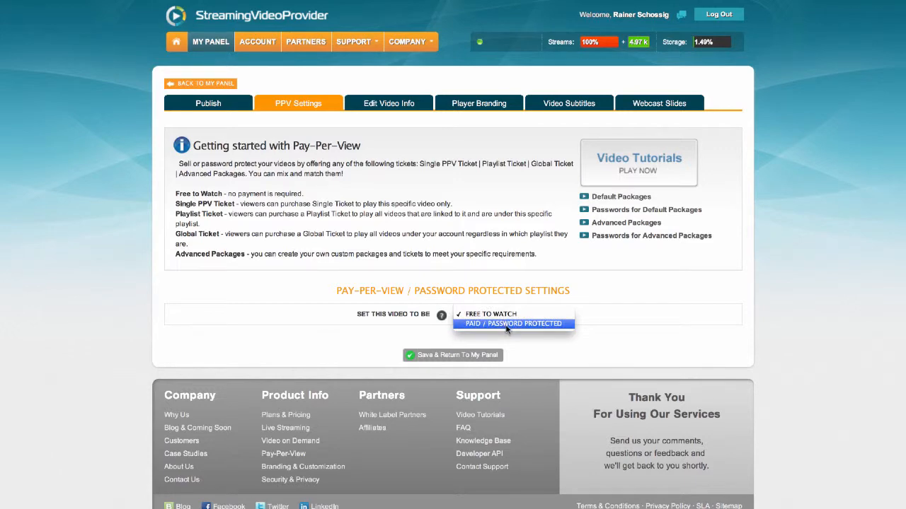
{"action": "left_click", "coordinate": [514, 322]}
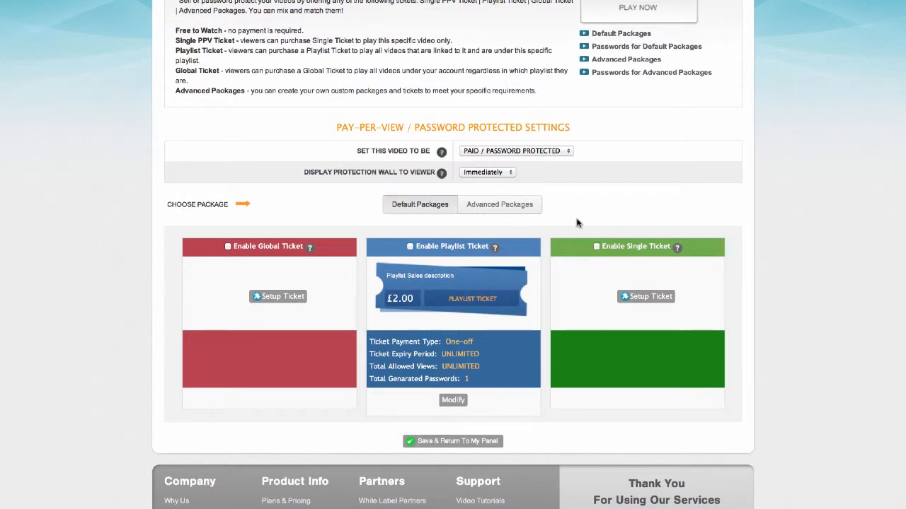
{"action": "mouse_move", "coordinate": [654, 255]}
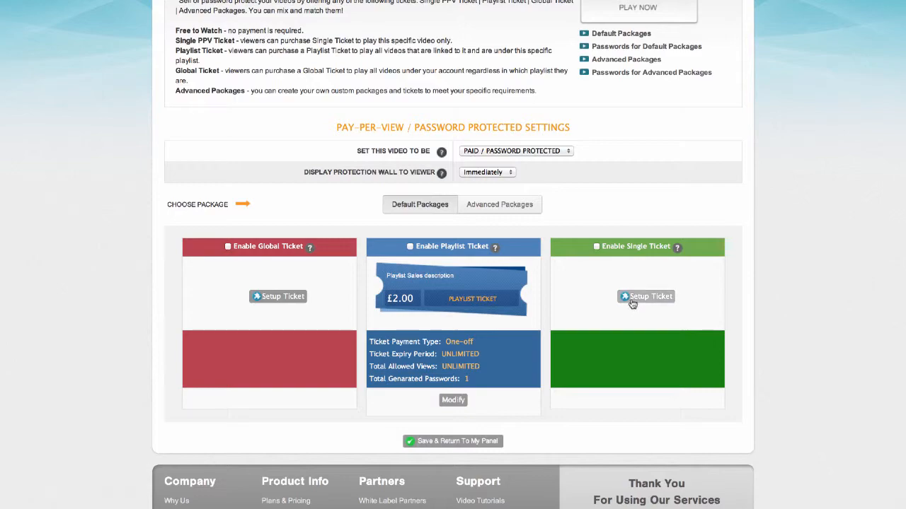
Step: Start the Setup Ticket for the Enable Single Ticket package
{"action": "left_click", "coordinate": [646, 295]}
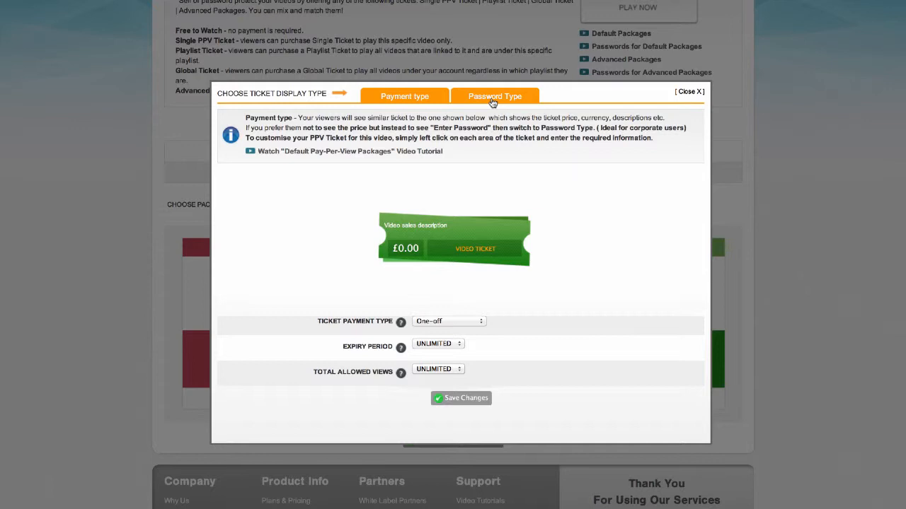
Step: Switch the ticket to Password Type with UNLIMITED expiry period and UNLIMITED total allowed views
{"action": "left_click", "coordinate": [496, 97]}
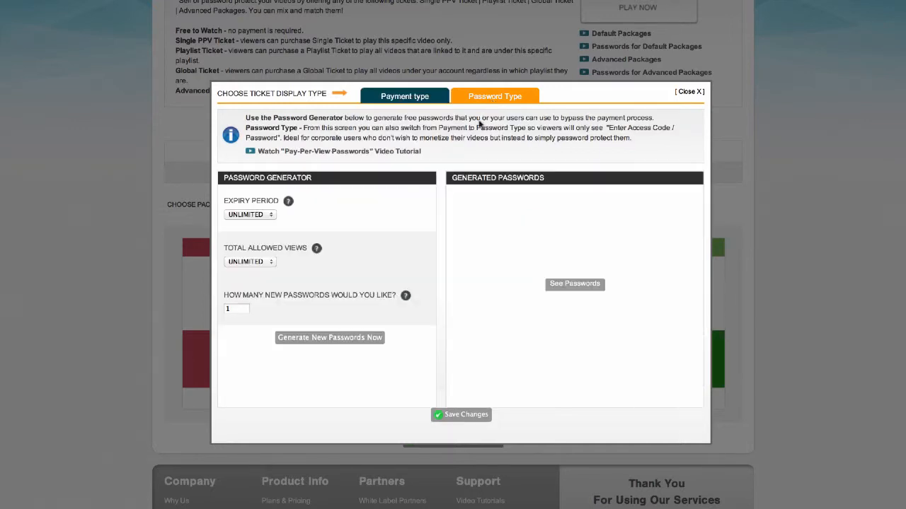
{"action": "mouse_move", "coordinate": [405, 183]}
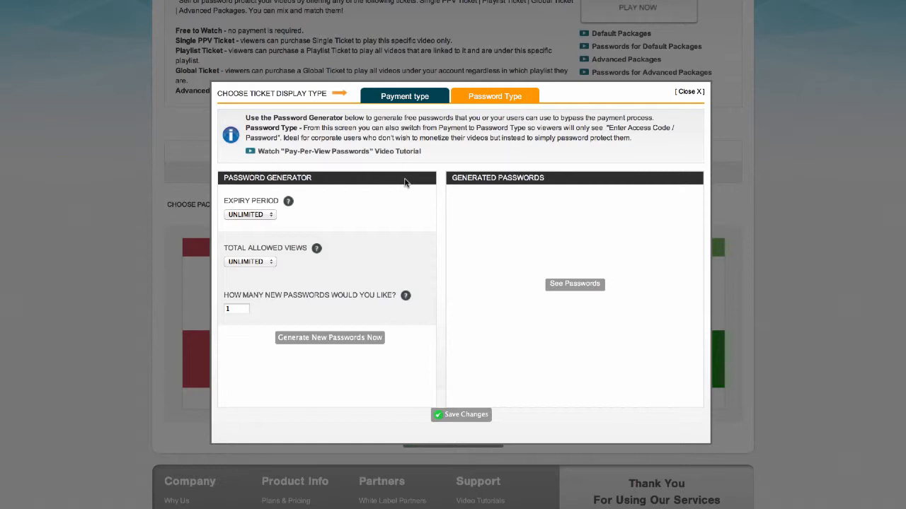
{"action": "mouse_move", "coordinate": [289, 224]}
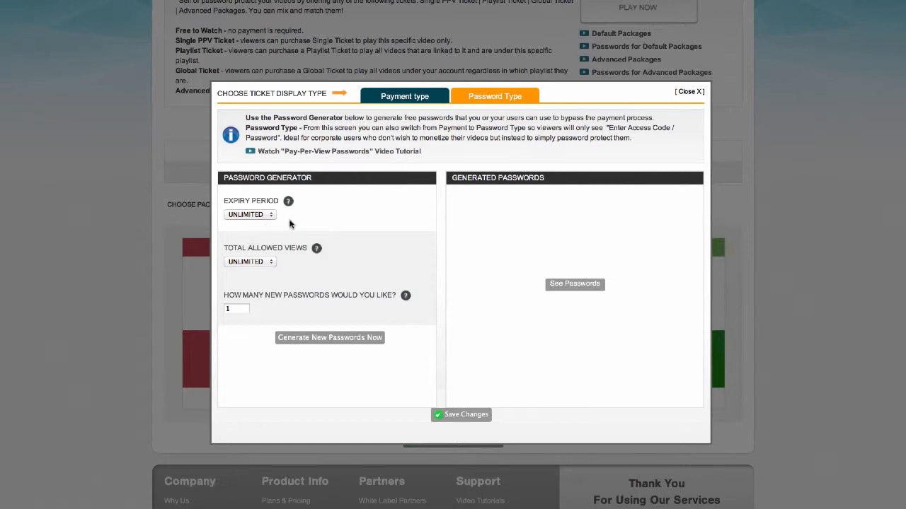
{"action": "mouse_move", "coordinate": [258, 190]}
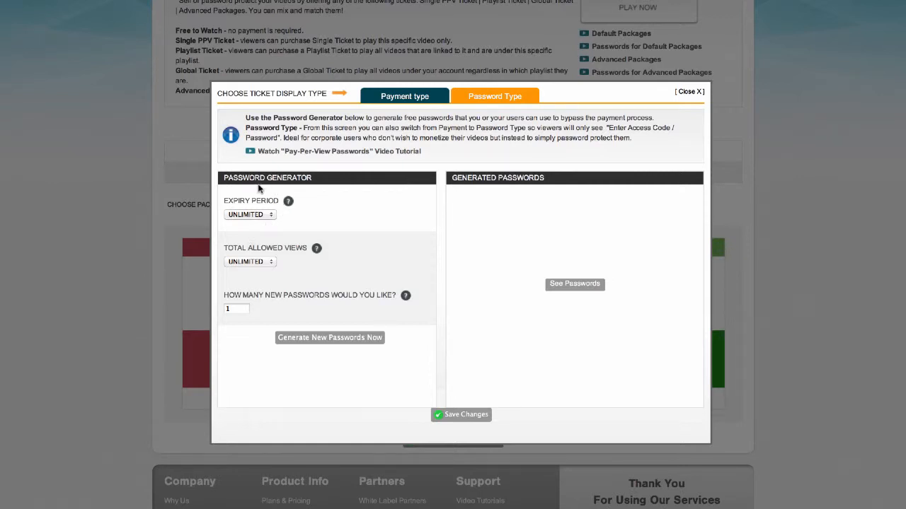
{"action": "left_click", "coordinate": [249, 216]}
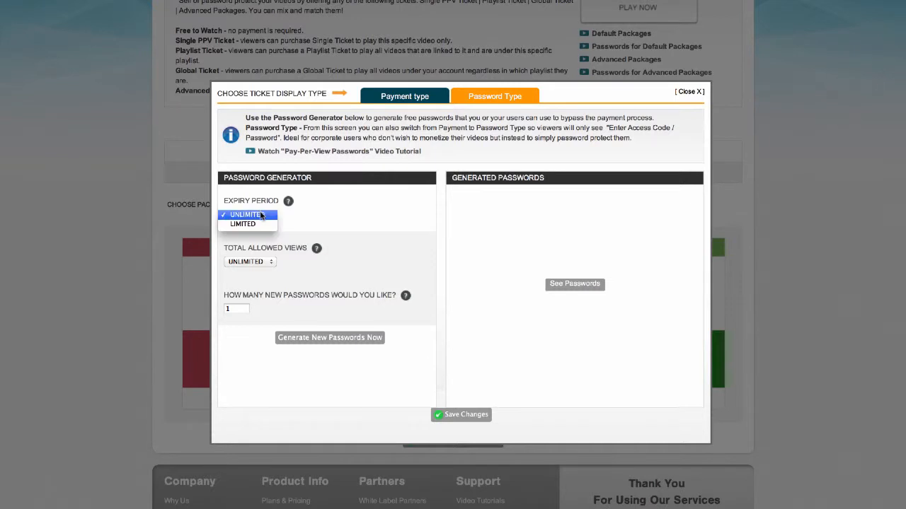
{"action": "left_click", "coordinate": [244, 224]}
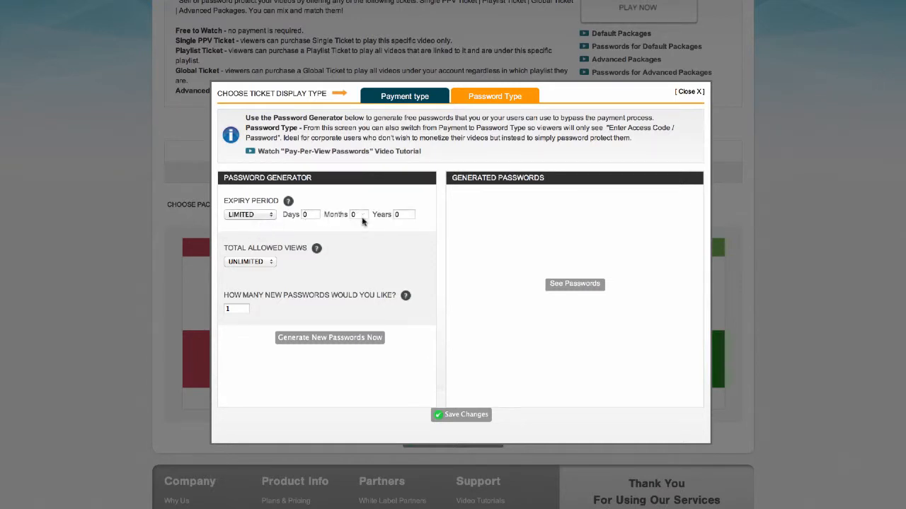
{"action": "left_click", "coordinate": [250, 215]}
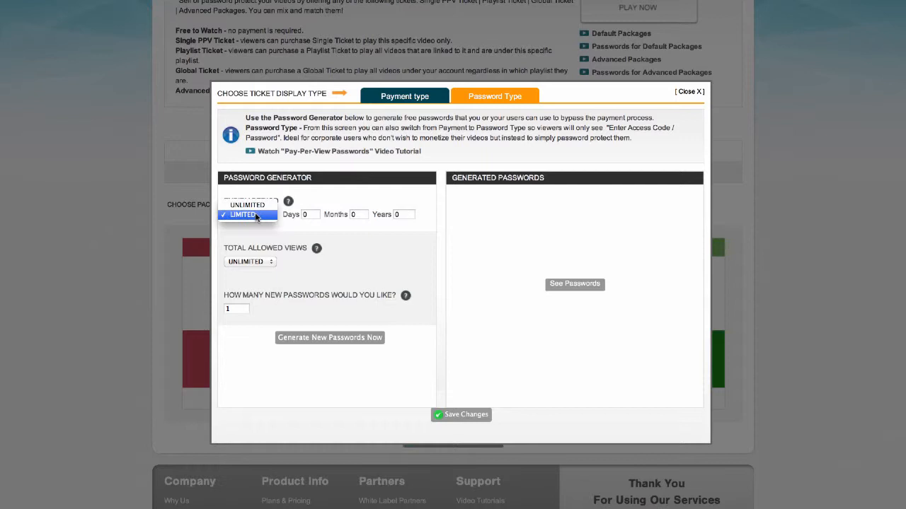
{"action": "left_click", "coordinate": [247, 204]}
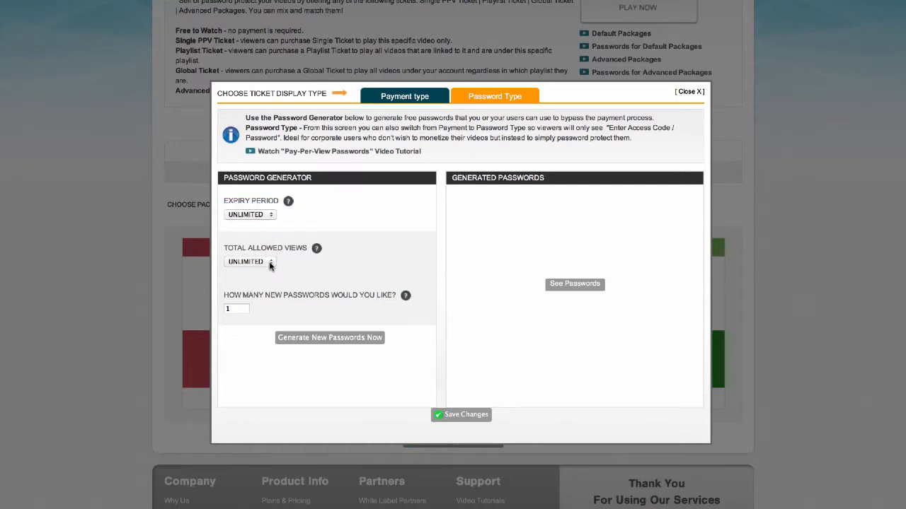
{"action": "mouse_move", "coordinate": [262, 280]}
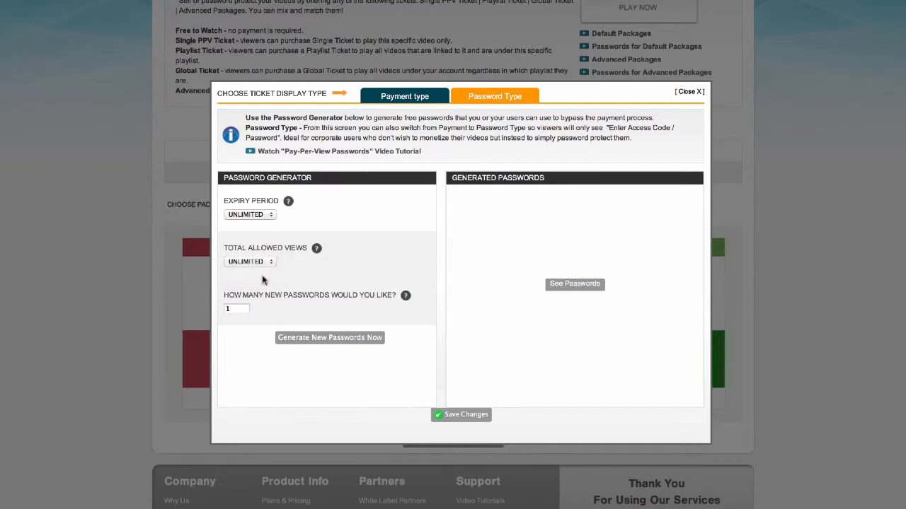
{"action": "left_click", "coordinate": [249, 262]}
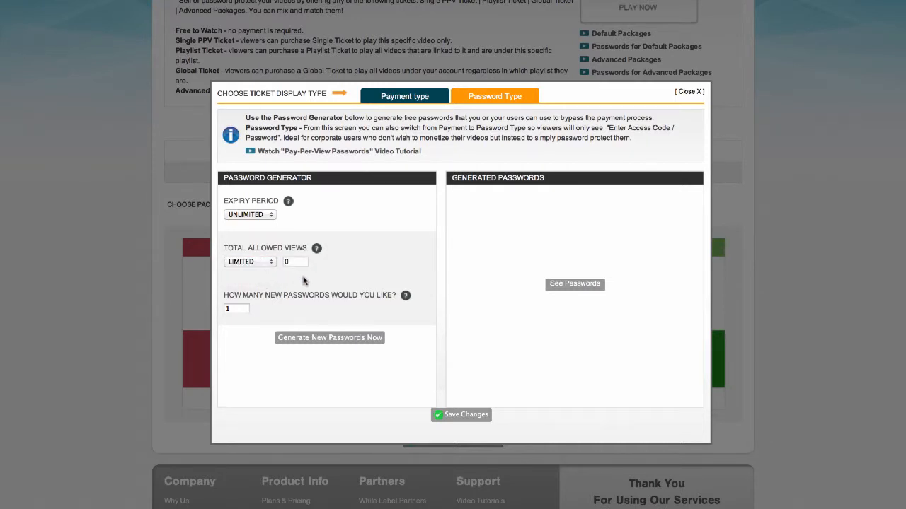
{"action": "left_click", "coordinate": [249, 260]}
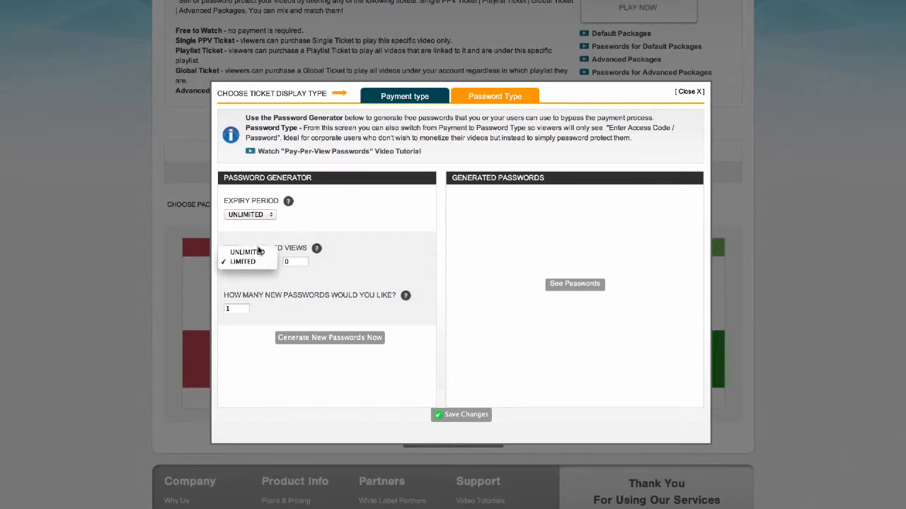
{"action": "left_click", "coordinate": [246, 252]}
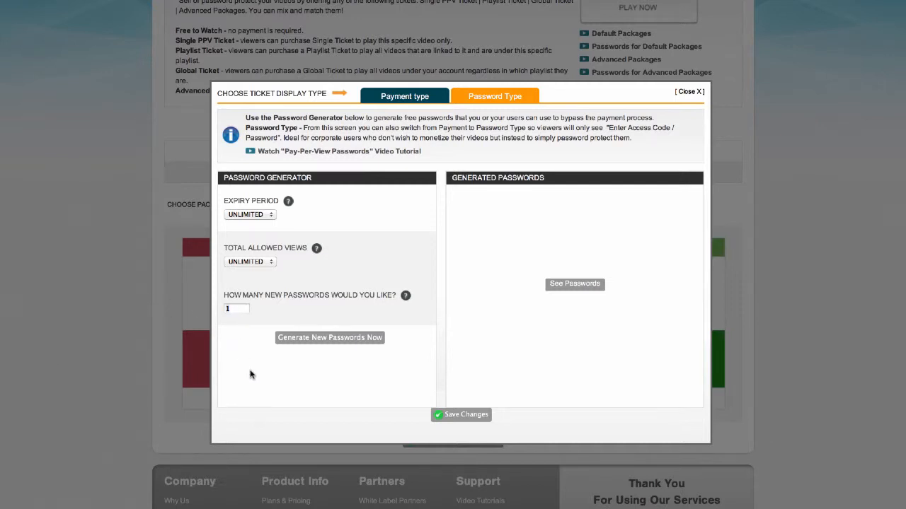
Step: Request 10 new passwords and generate them
{"action": "type", "text": "10"}
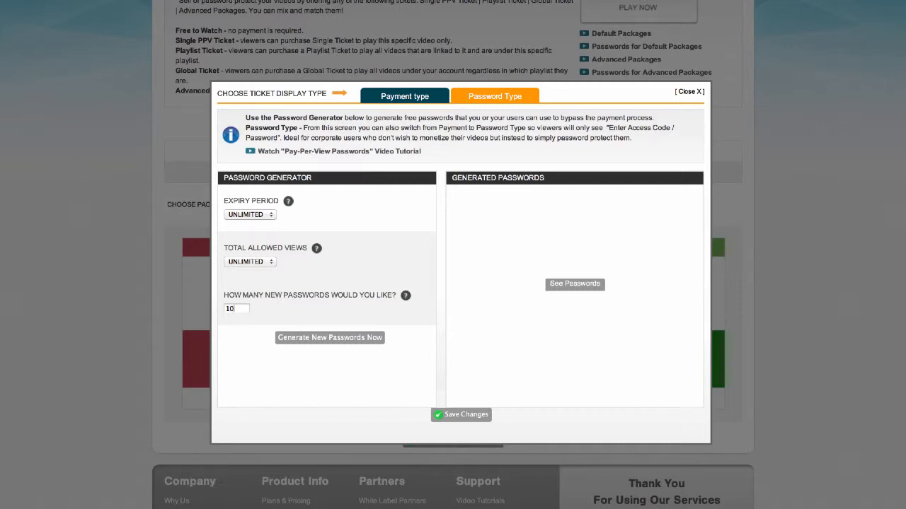
{"action": "mouse_move", "coordinate": [304, 320]}
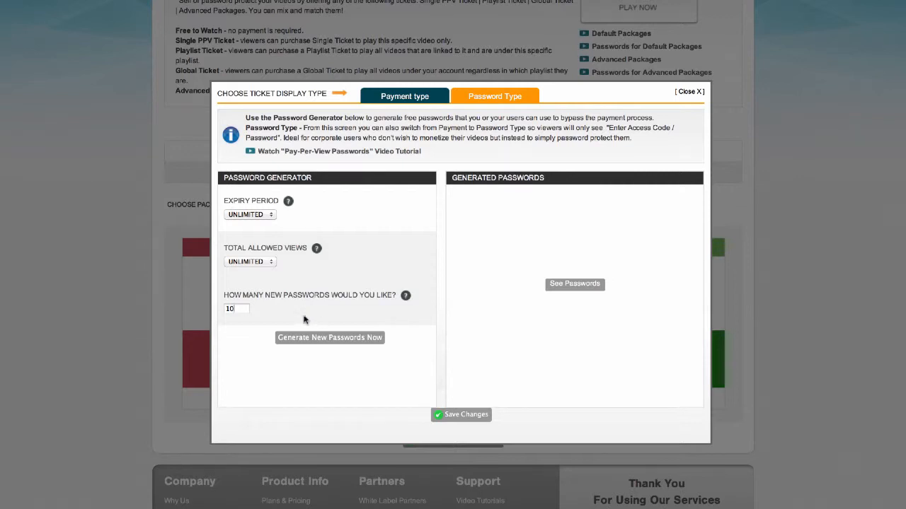
{"action": "mouse_move", "coordinate": [328, 348]}
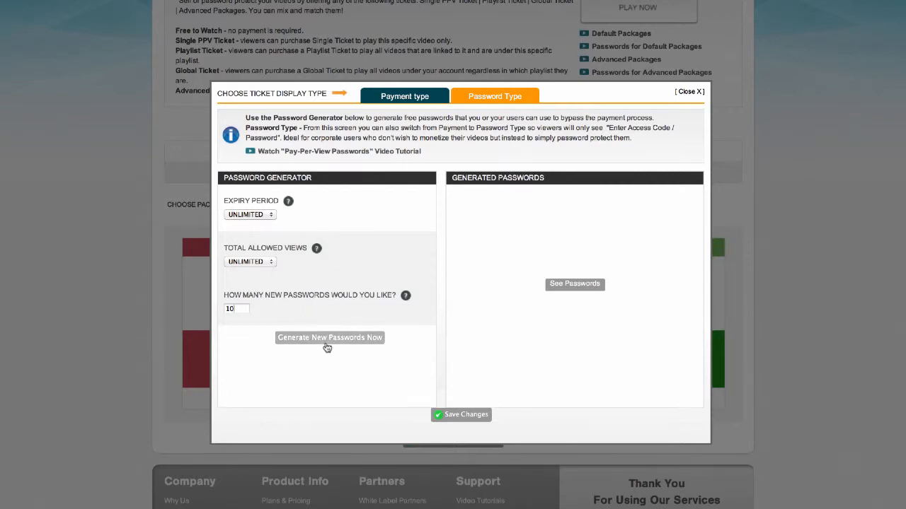
{"action": "left_click", "coordinate": [329, 337]}
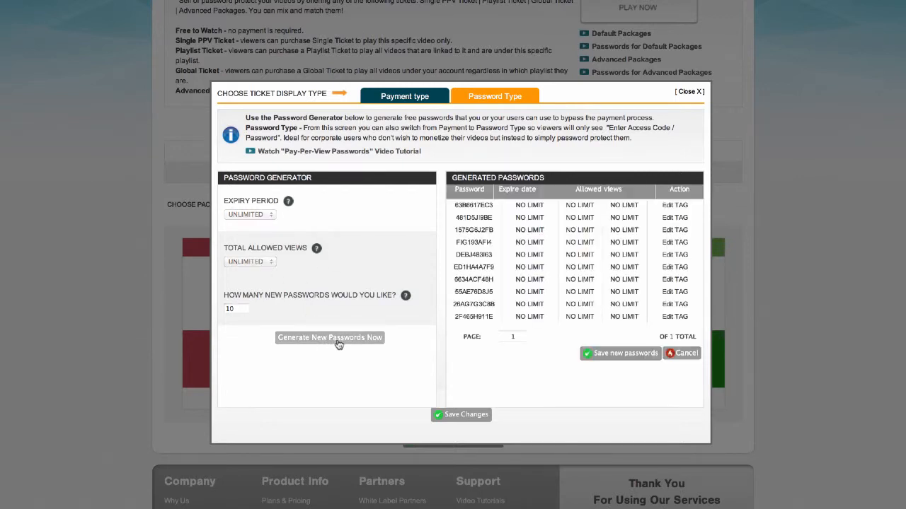
{"action": "mouse_move", "coordinate": [474, 286]}
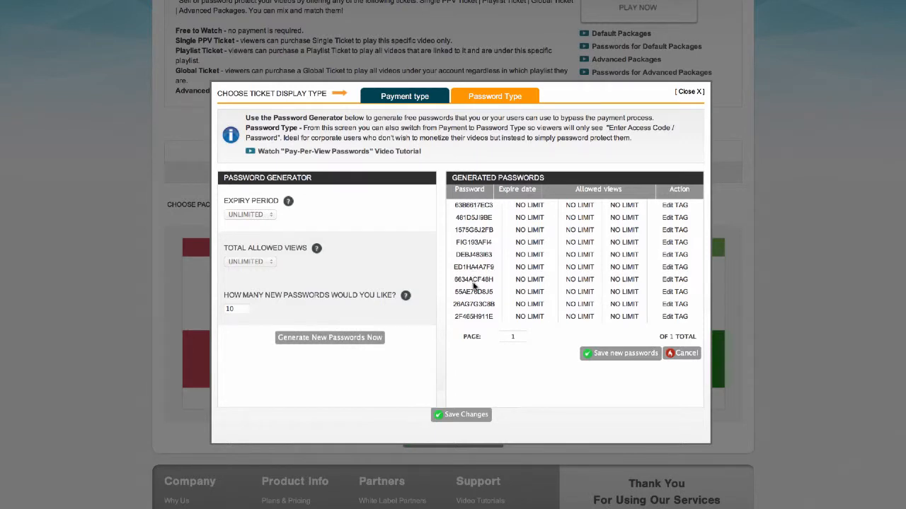
{"action": "mouse_move", "coordinate": [476, 314]}
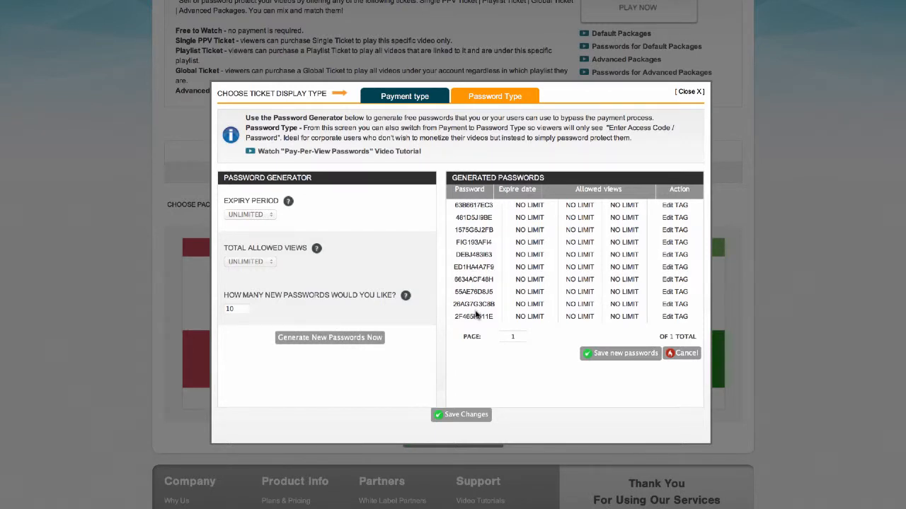
{"action": "mouse_move", "coordinate": [555, 333]}
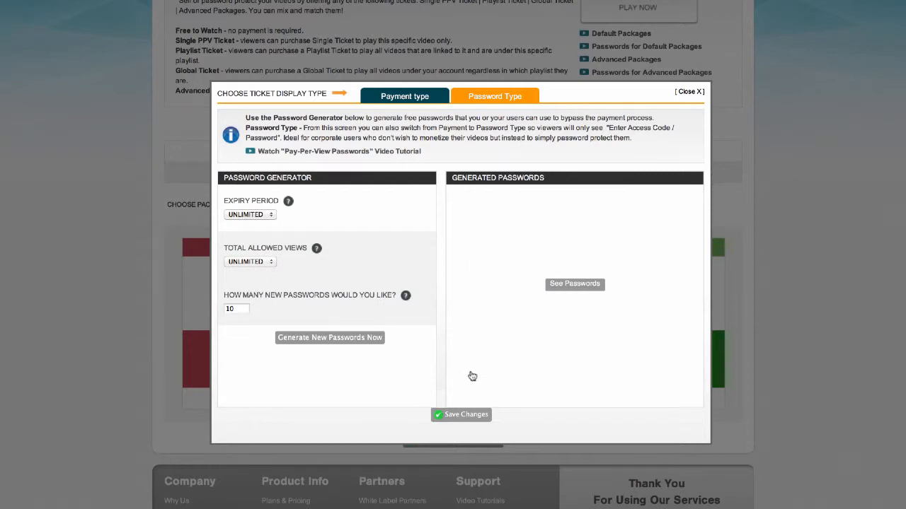
{"action": "mouse_move", "coordinate": [503, 348]}
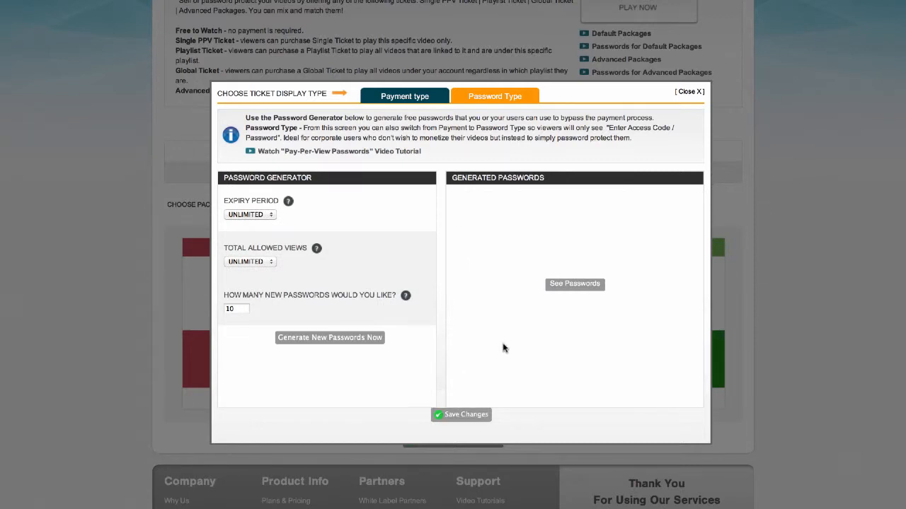
{"action": "mouse_move", "coordinate": [473, 395]}
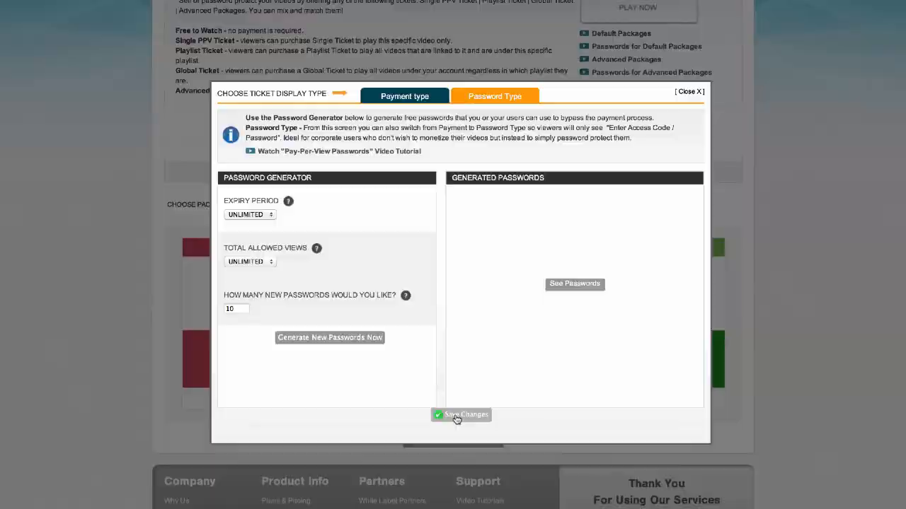
Step: Save the ticket settings, return to My Panel with Promotheus marked PASS, and go to Pay-Per-View orders
{"action": "left_click", "coordinate": [461, 414]}
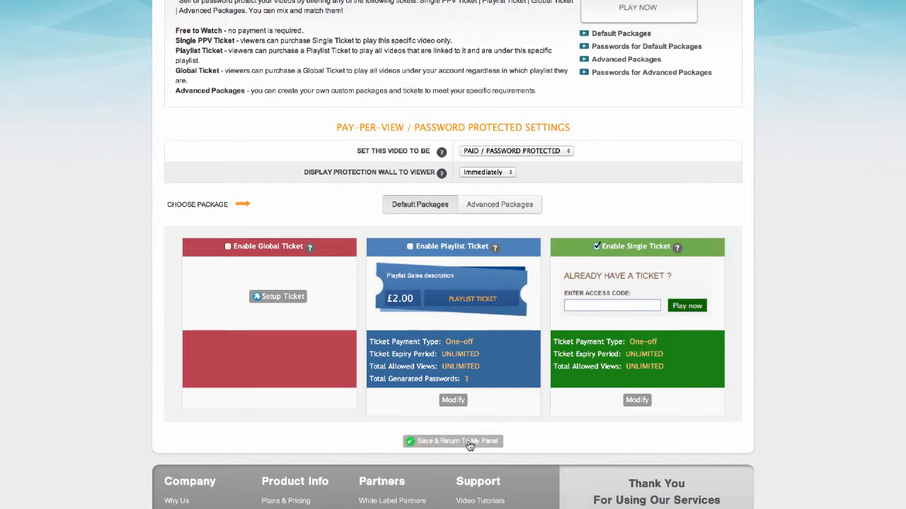
{"action": "left_click", "coordinate": [453, 442]}
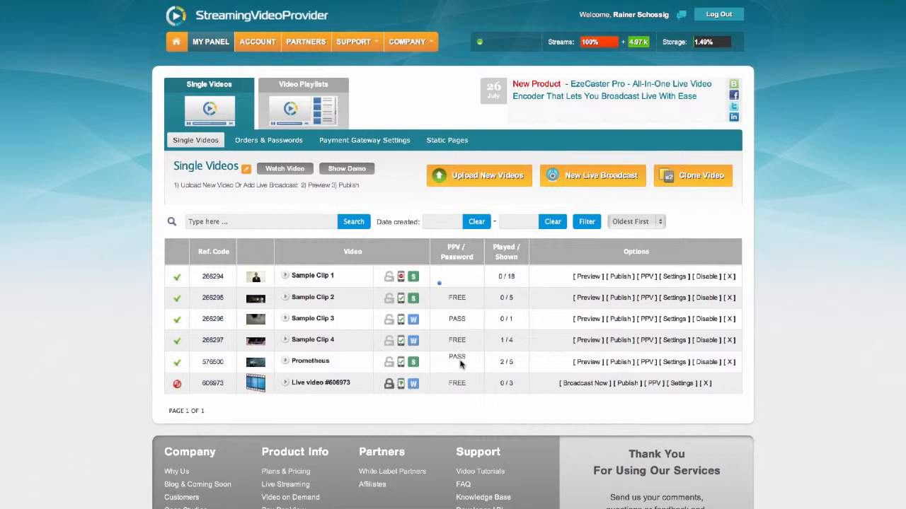
{"action": "mouse_move", "coordinate": [285, 168]}
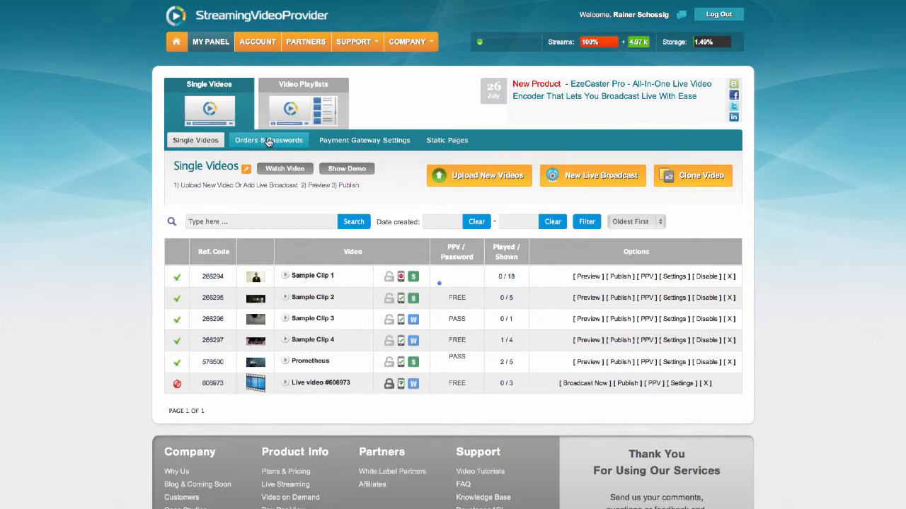
{"action": "left_click", "coordinate": [269, 140]}
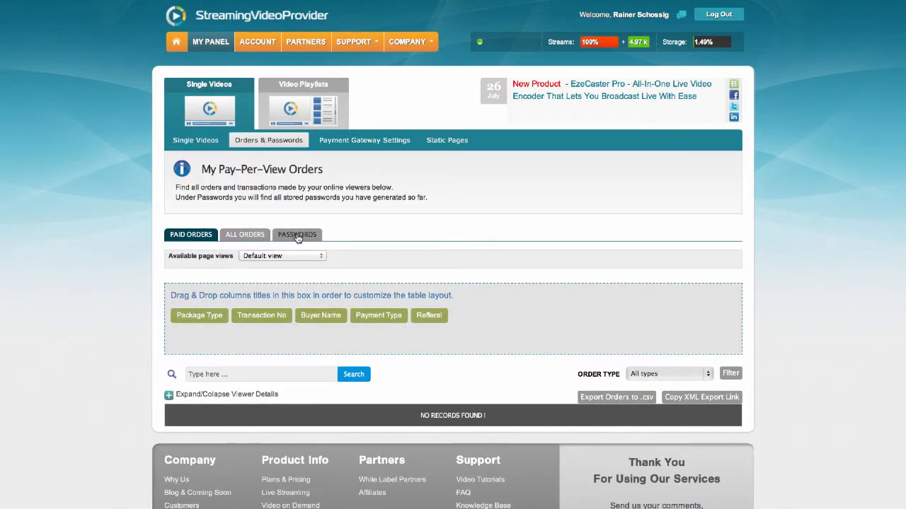
Step: Show the PASSWORDS list with the ten Promotheus passwords at unlimited expiry and views
{"action": "left_click", "coordinate": [297, 235]}
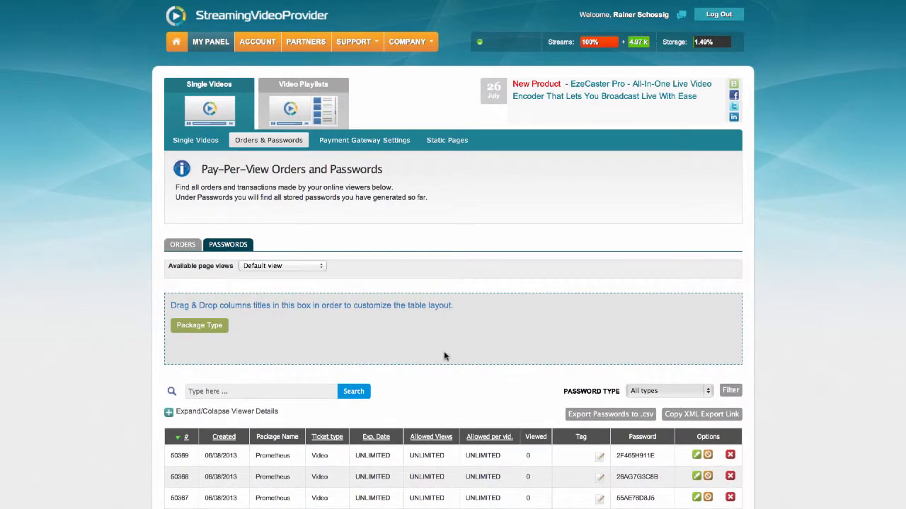
{"action": "scroll", "scroll_direction": "down", "scroll_amount": 3}
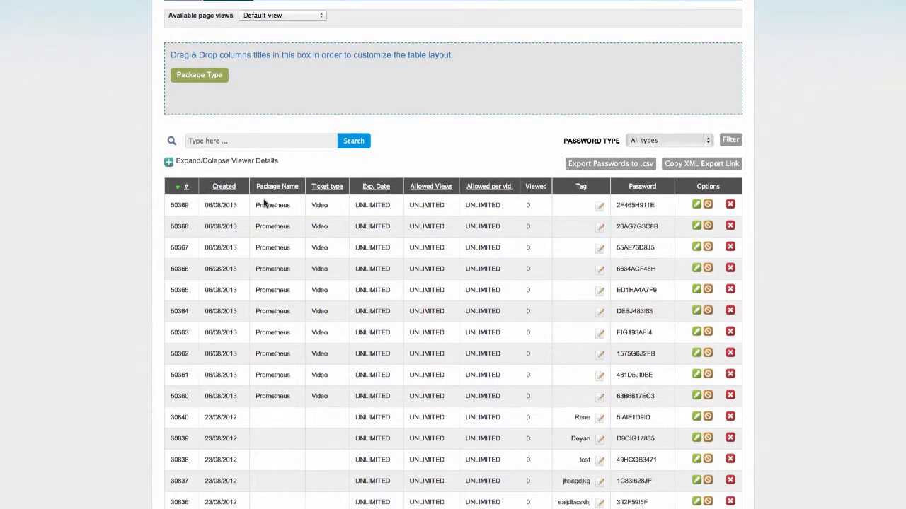
{"action": "mouse_move", "coordinate": [260, 215]}
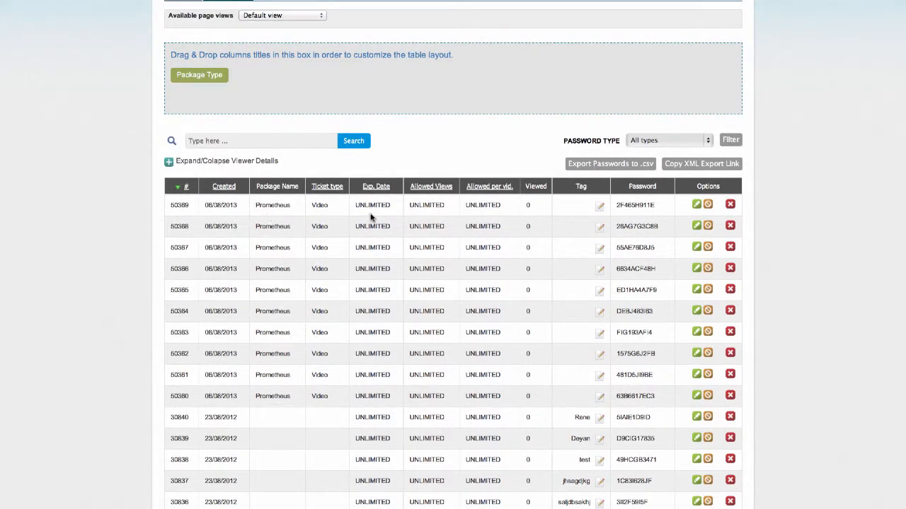
{"action": "mouse_move", "coordinate": [642, 338]}
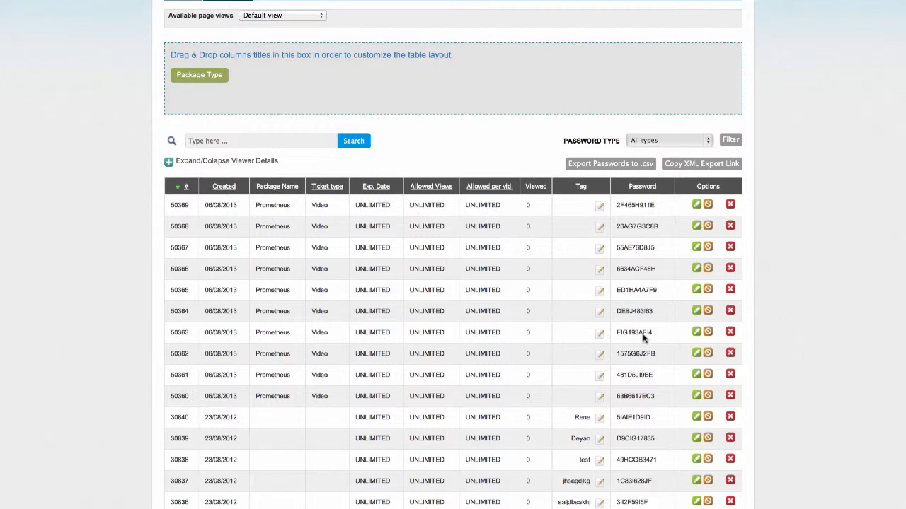
{"action": "mouse_move", "coordinate": [634, 207]}
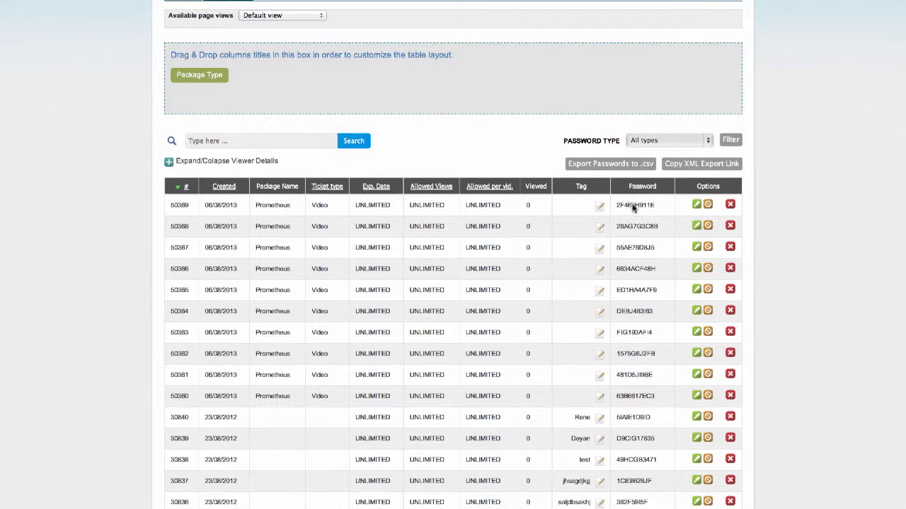